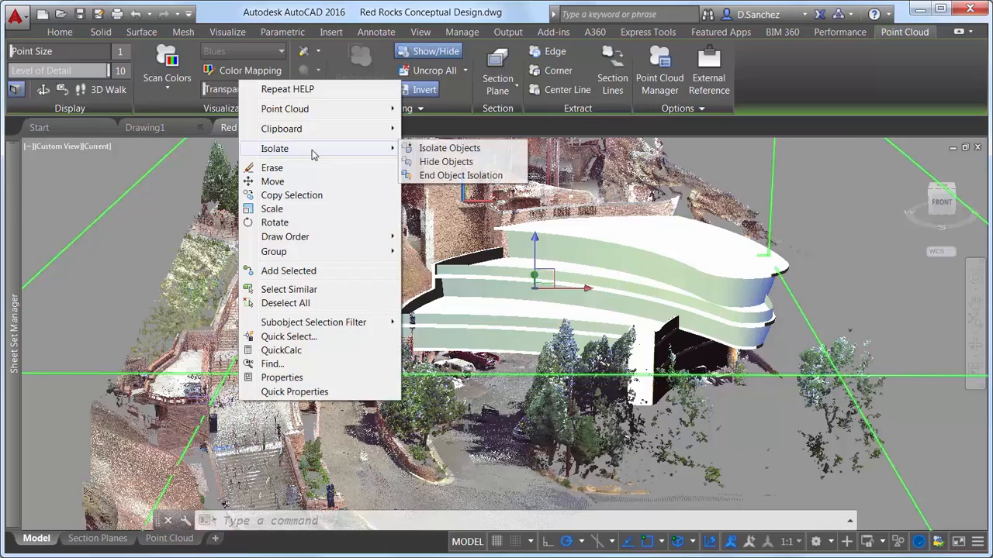
Hide the conceptual building model and allow 25,000,000 point cloud points in Options.
left_click(448, 147)
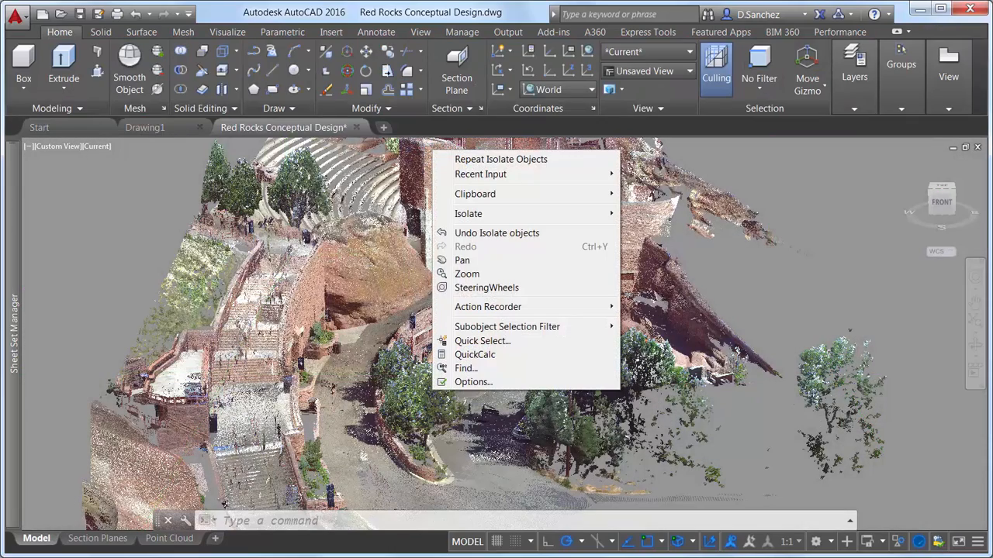
left_click(473, 381)
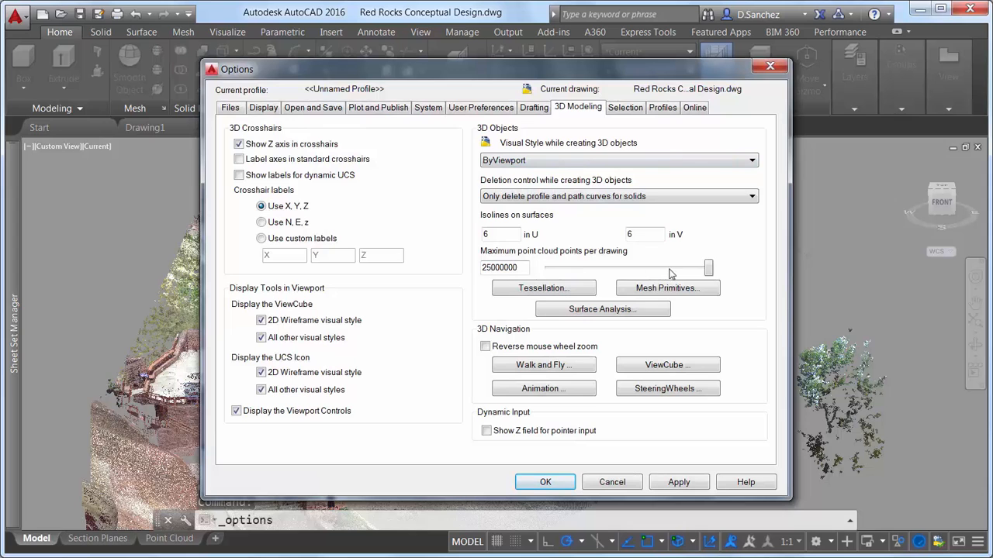
left_click(544, 481)
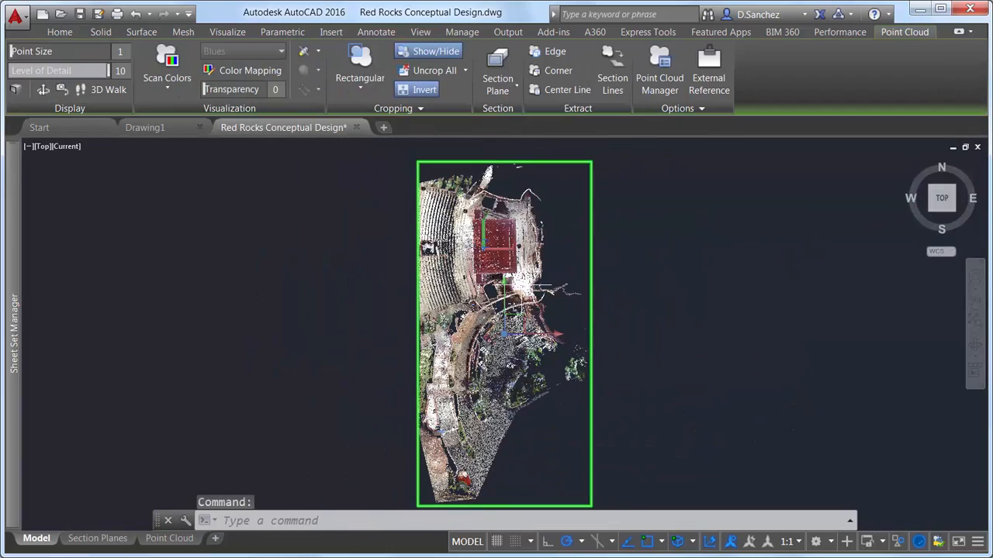
Crop the point cloud with a rectangular inside crop, then restore the saved STAGE crop state.
left_click(357, 61)
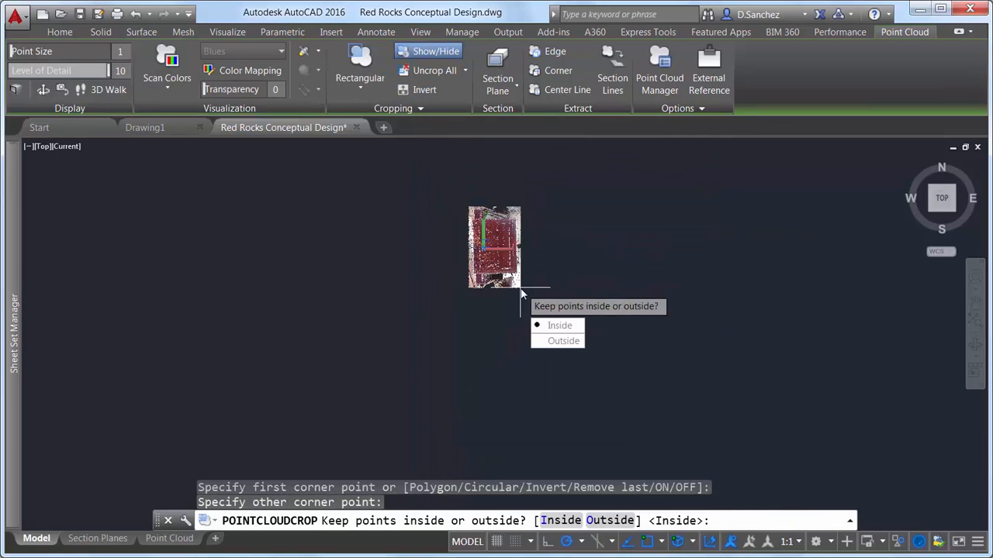
left_click(557, 325)
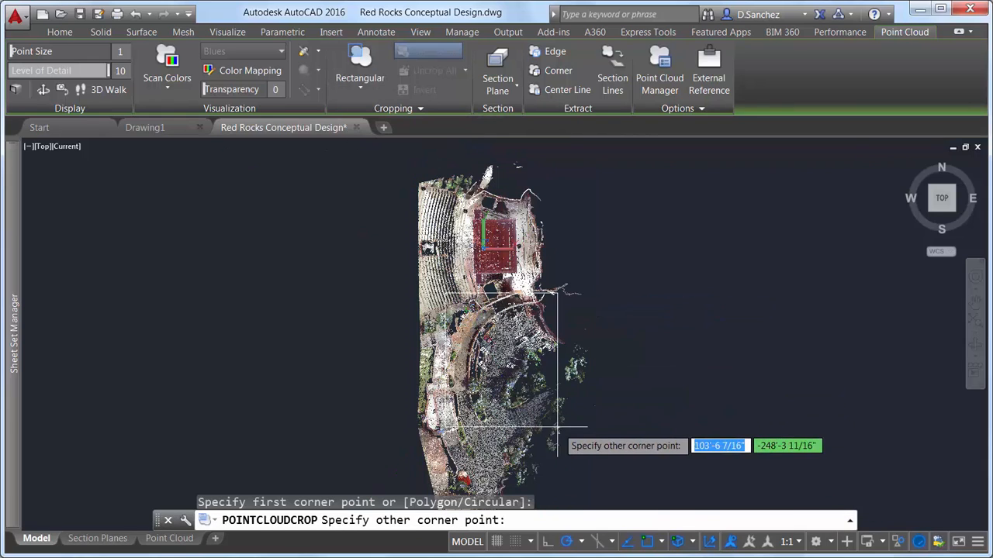
left_click(560, 422)
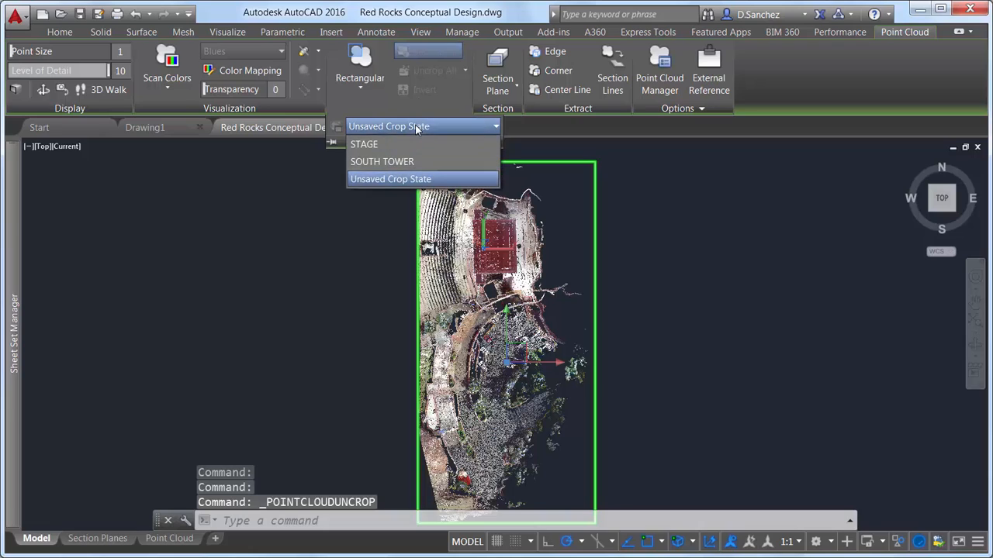
left_click(391, 179)
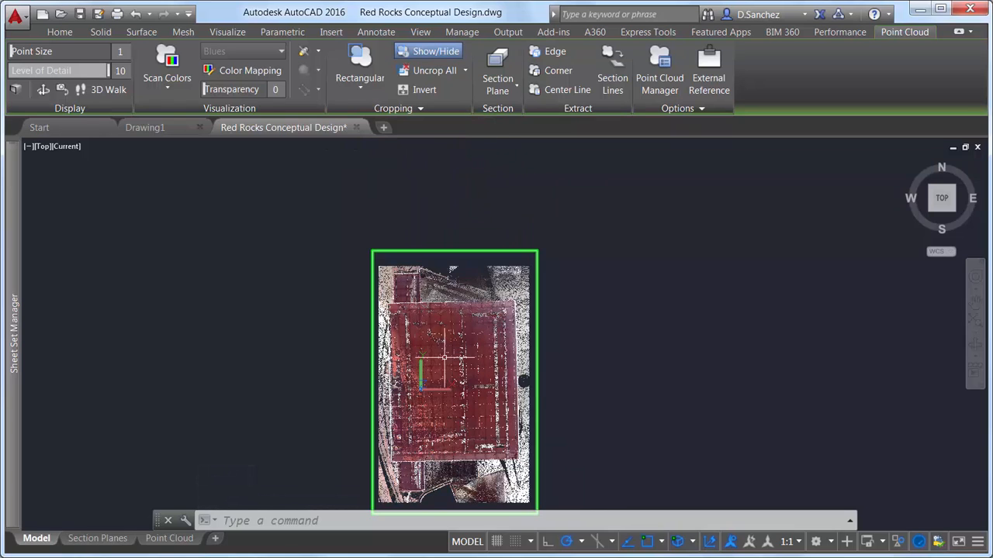
View the cropped stage scan in 3D and list the section plane orientations.
left_click(429, 70)
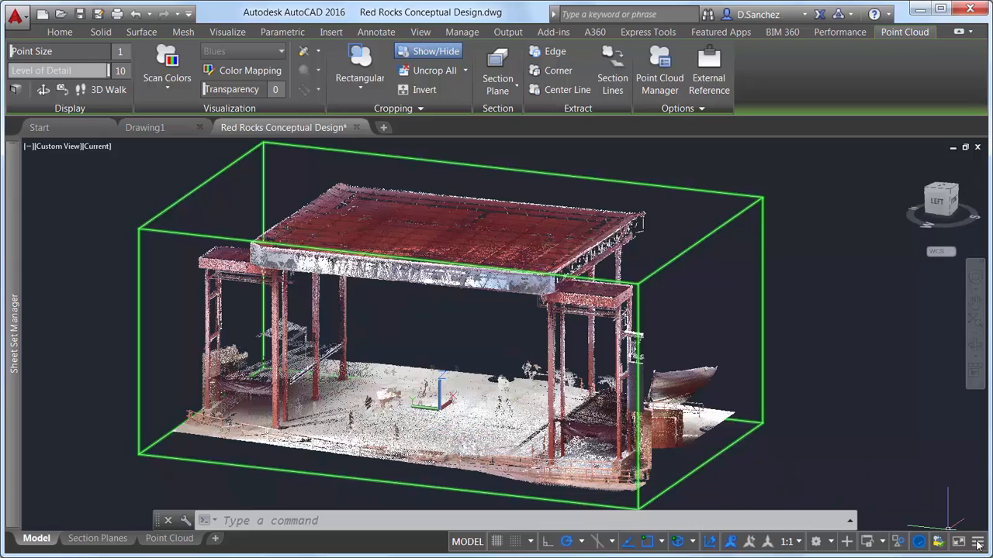
left_click(974, 543)
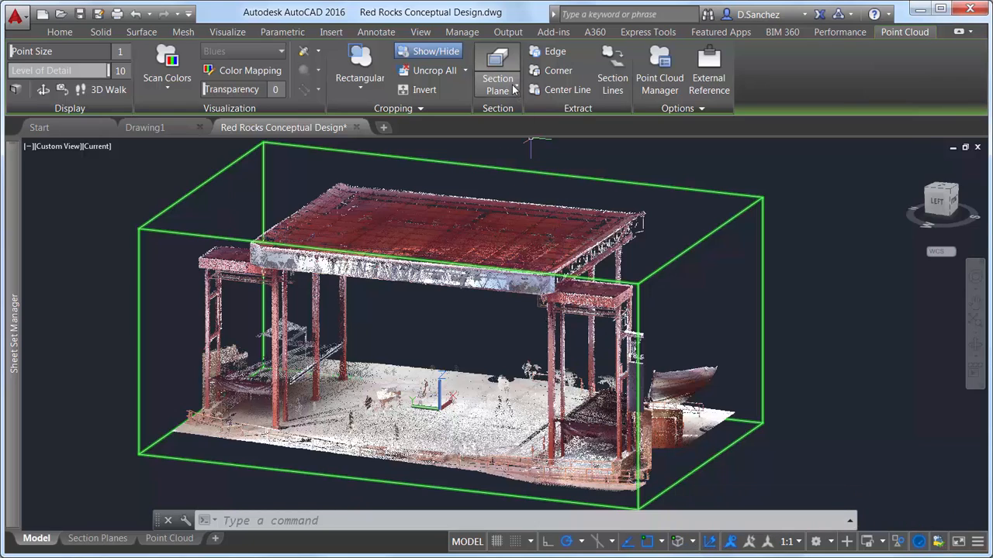
left_click(497, 84)
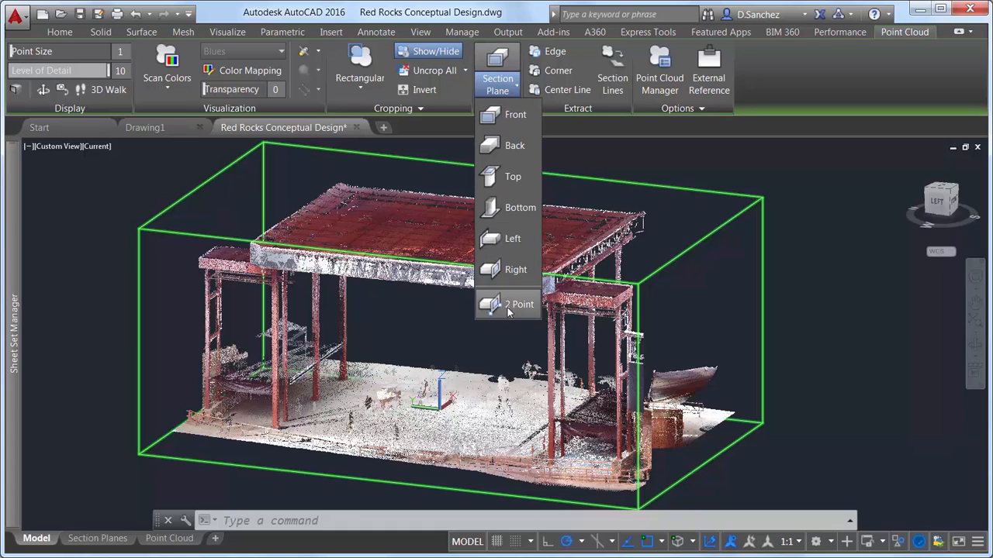
Place a section plane through the stage with offset -100 and slice thickness 2.
left_click(520, 304)
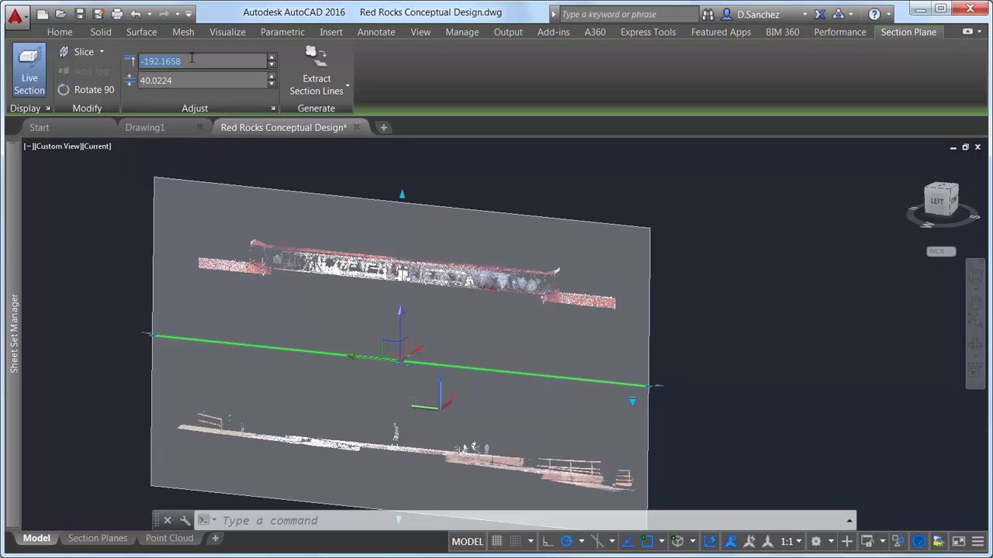
type("-100.0000")
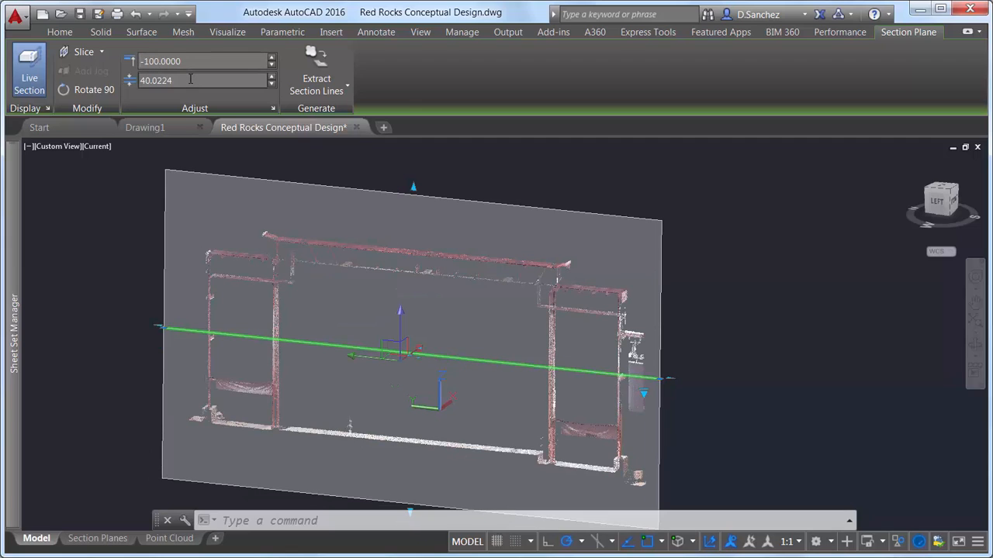
type("2.0000")
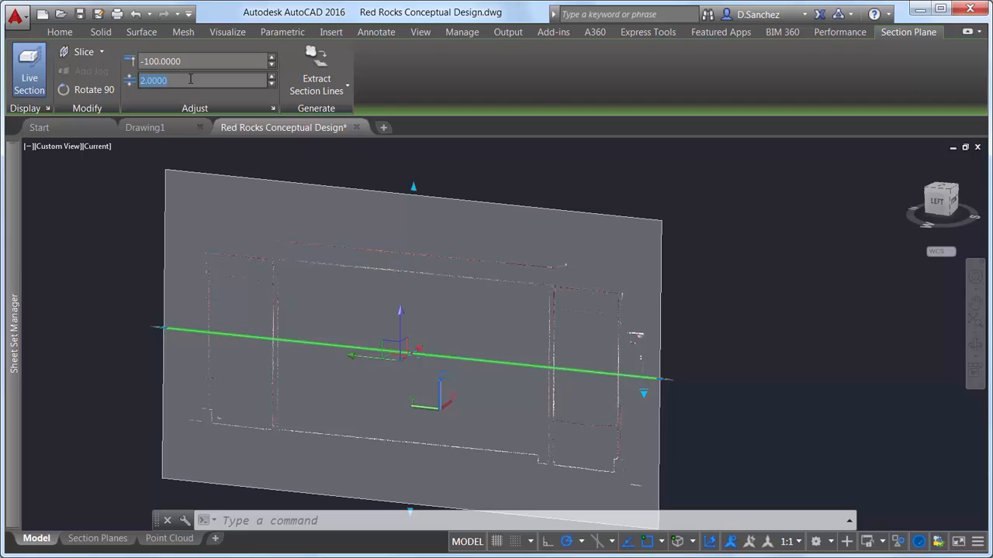
mouse_move(322, 63)
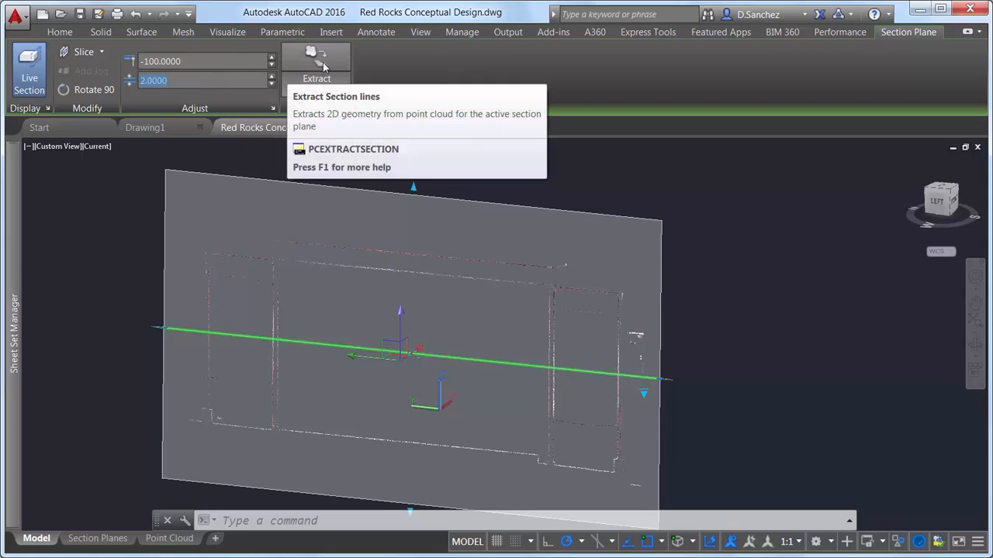
Extract section lines from the slice as green 2D polylines.
left_click(317, 60)
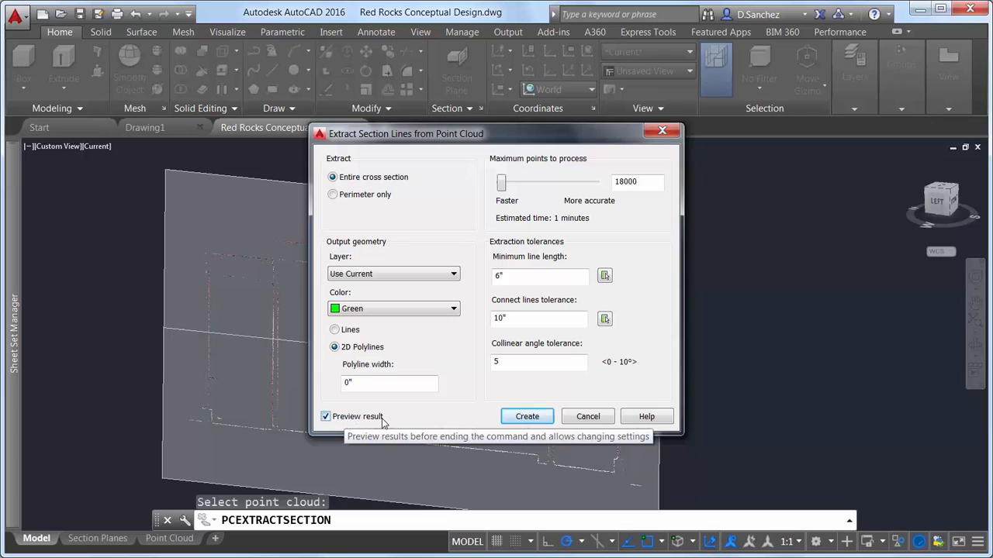
left_click(528, 416)
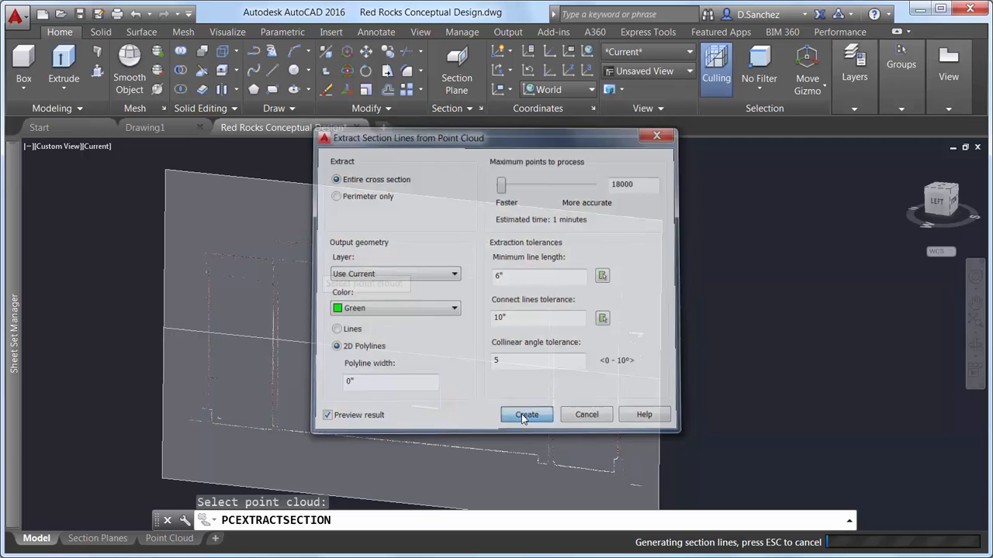
left_click(525, 415)
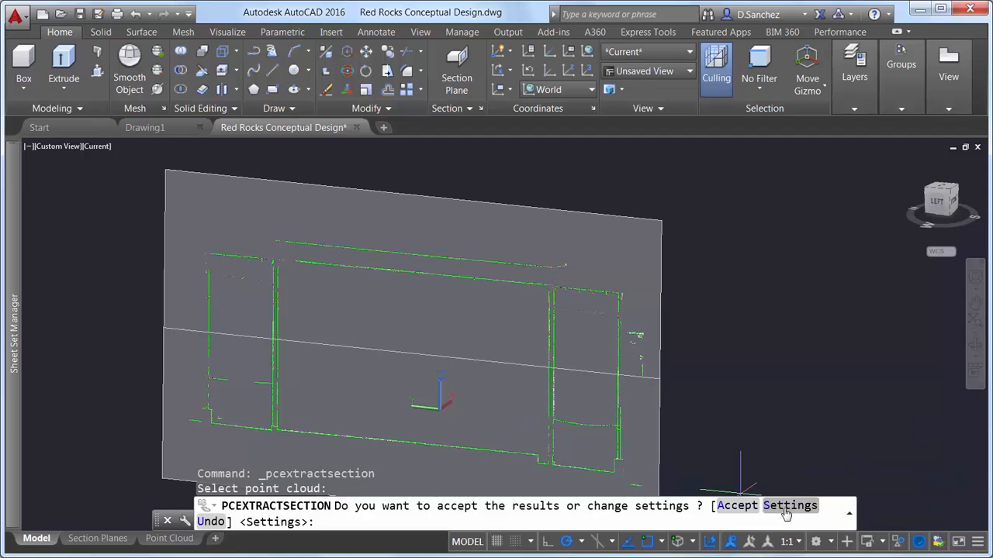
Re-tune the extraction settings, recreate the section lines and accept them.
left_click(797, 506)
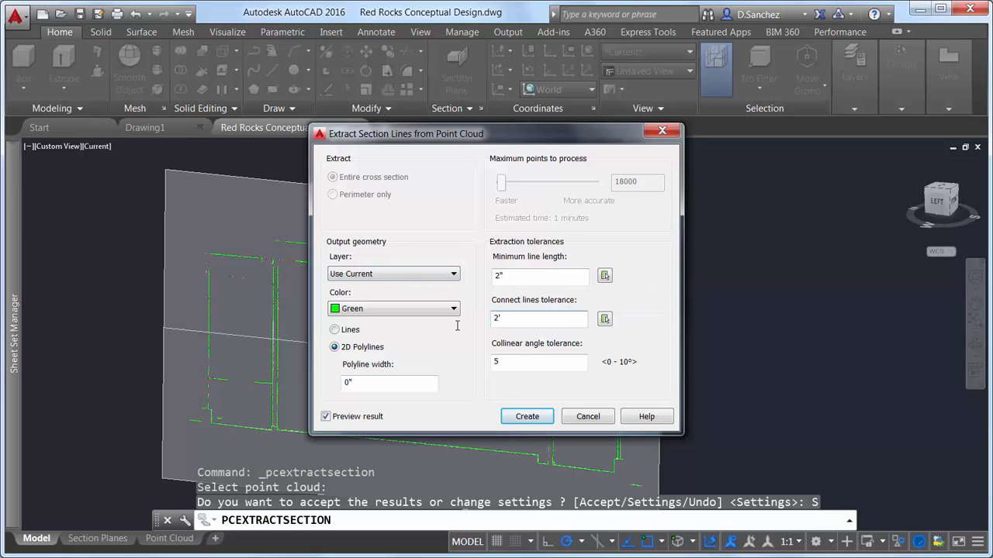
left_click(527, 416)
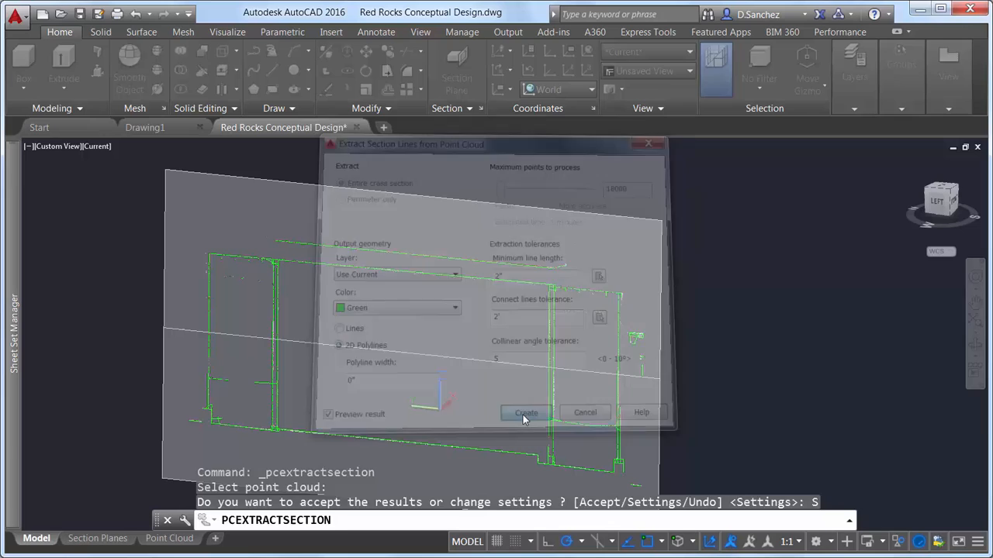
left_click(524, 413)
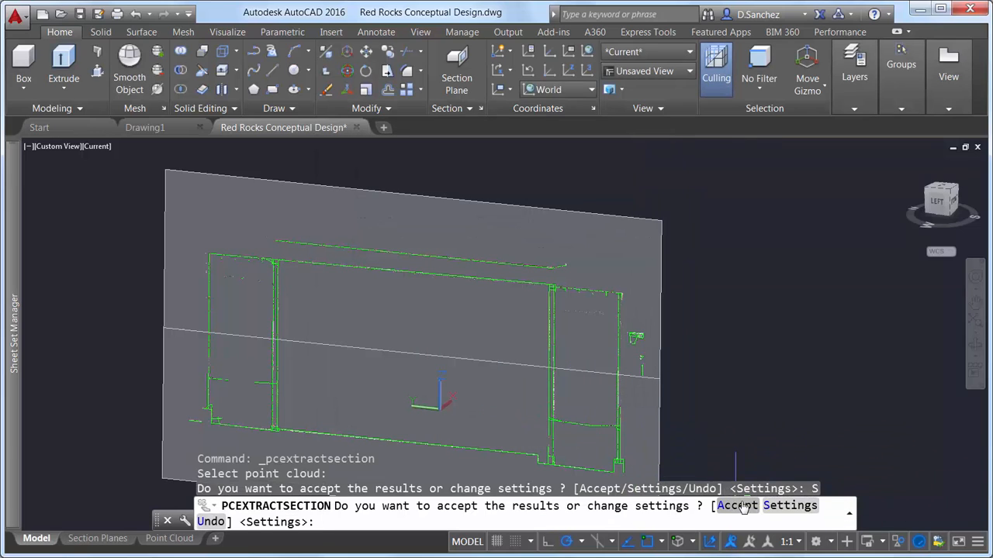
left_click(741, 506)
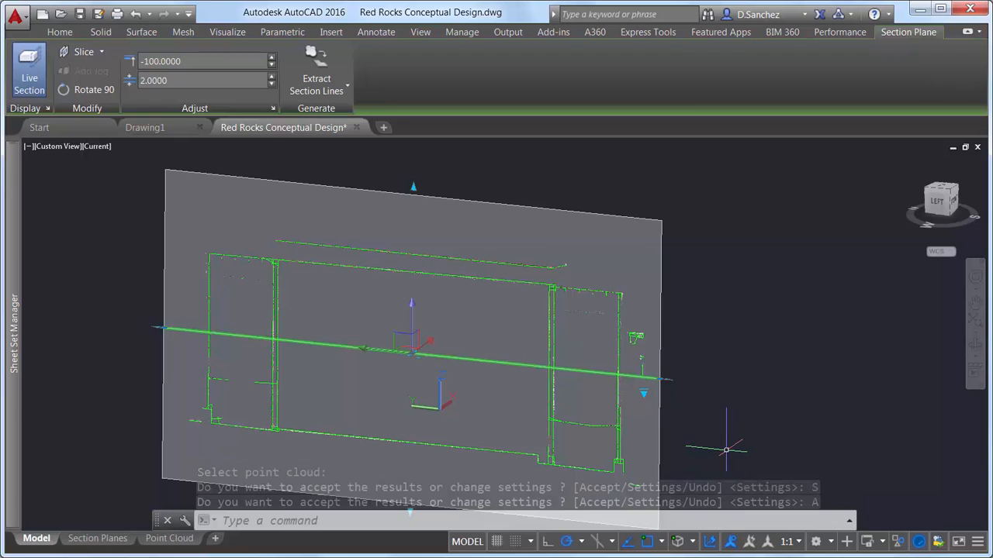
Clear the selection and select the point cloud to show the building portion of the scan.
right_click(726, 448)
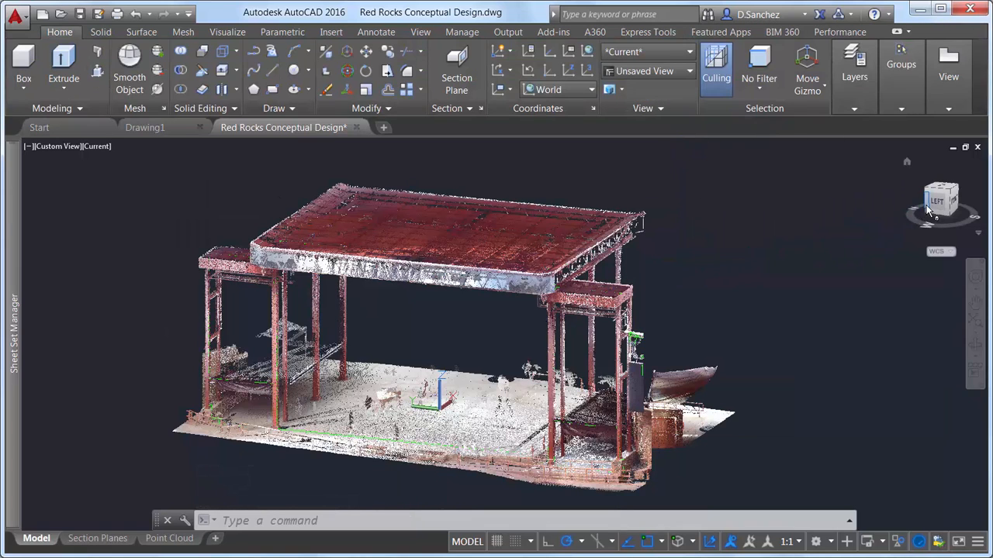
left_click(937, 201)
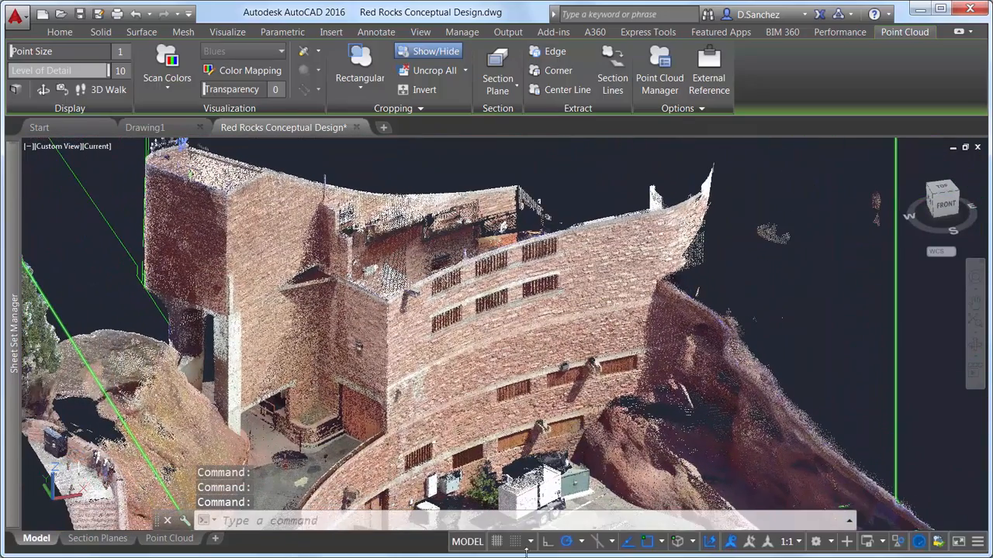
Turn 3D object snapping on and list its point cloud snap types.
left_click(59, 31)
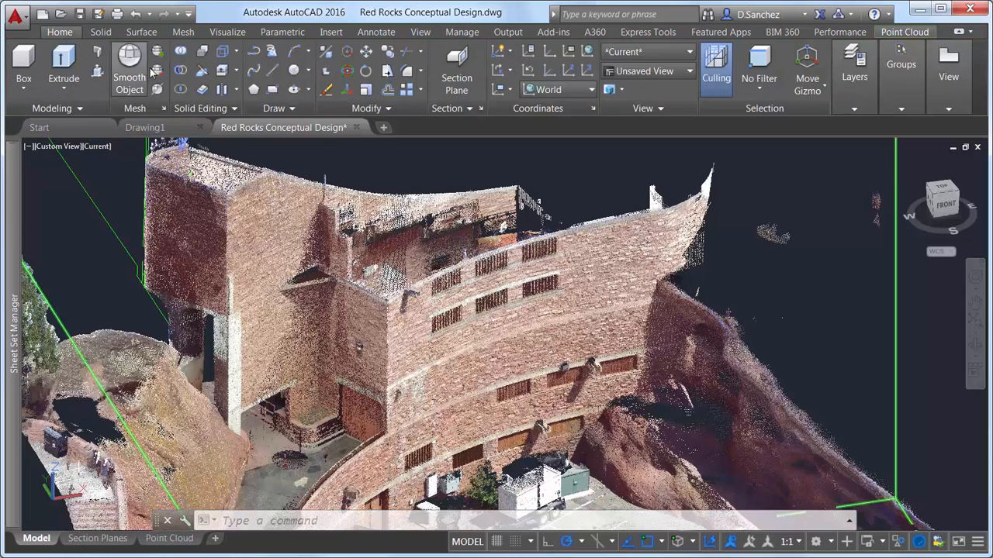
left_click(273, 90)
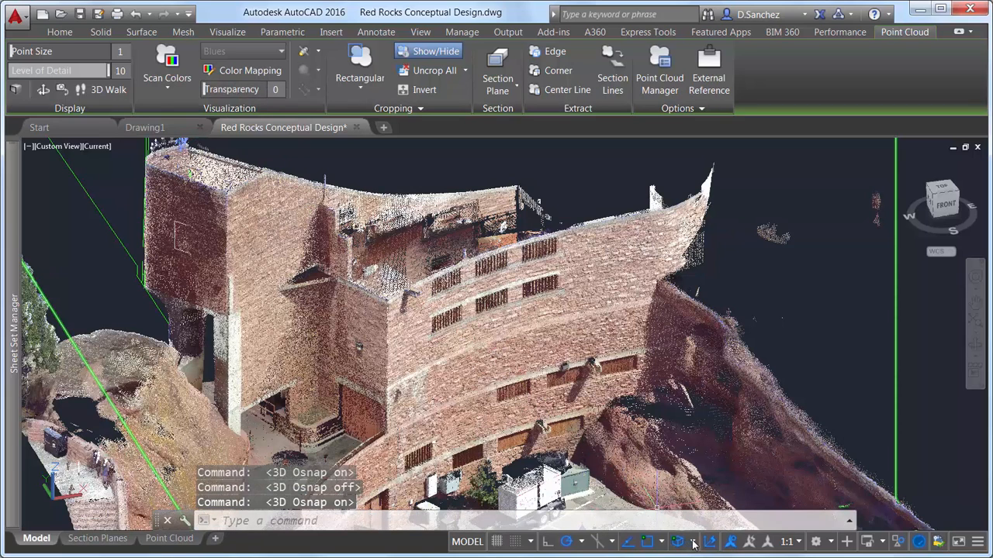
left_click(695, 541)
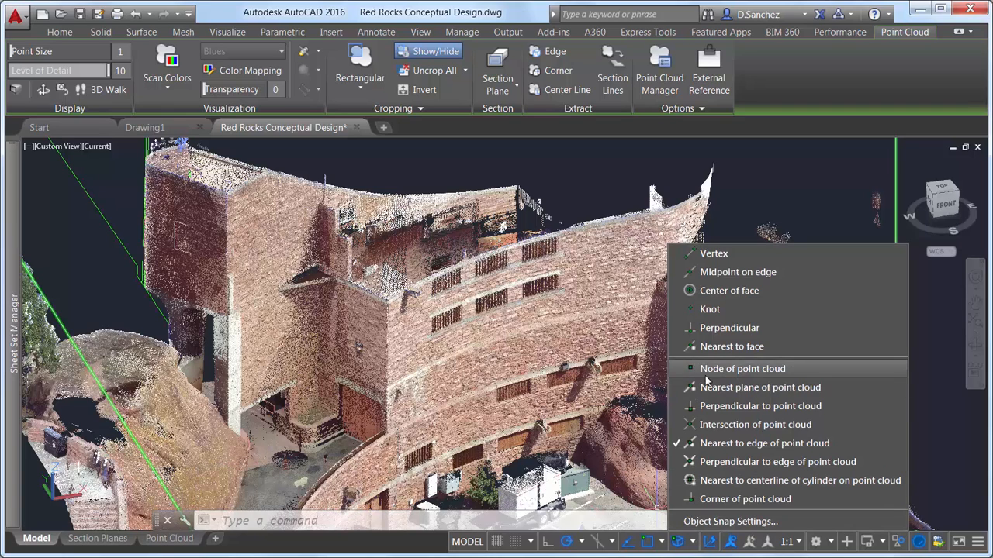
mouse_move(751, 500)
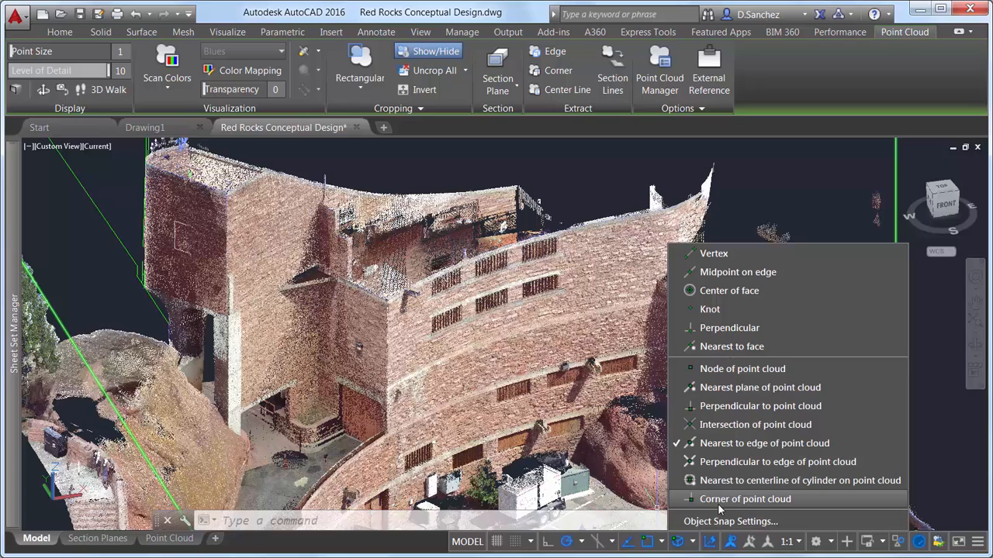
mouse_move(763, 444)
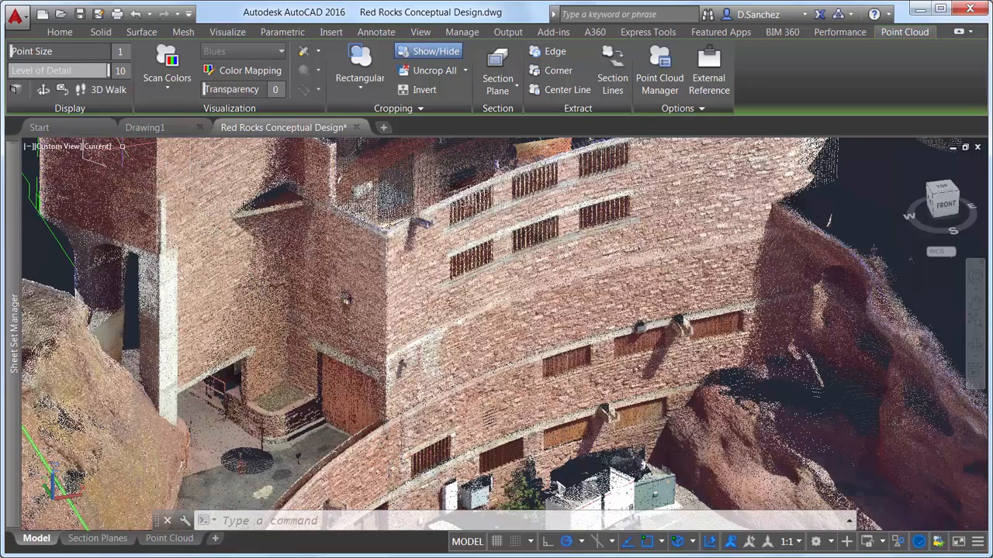
Draw a profile line snapped to points on the scanned building.
left_click(60, 31)
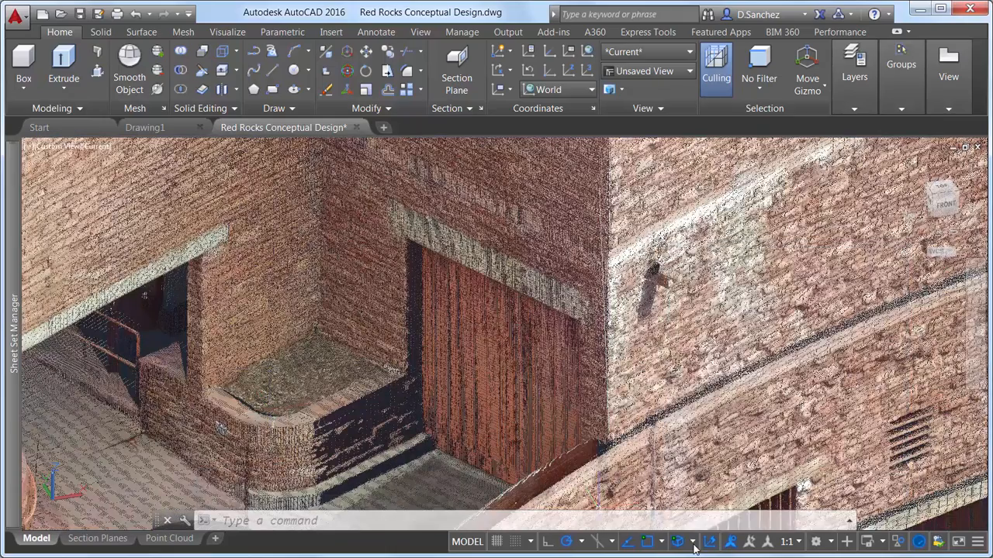
left_click(272, 72)
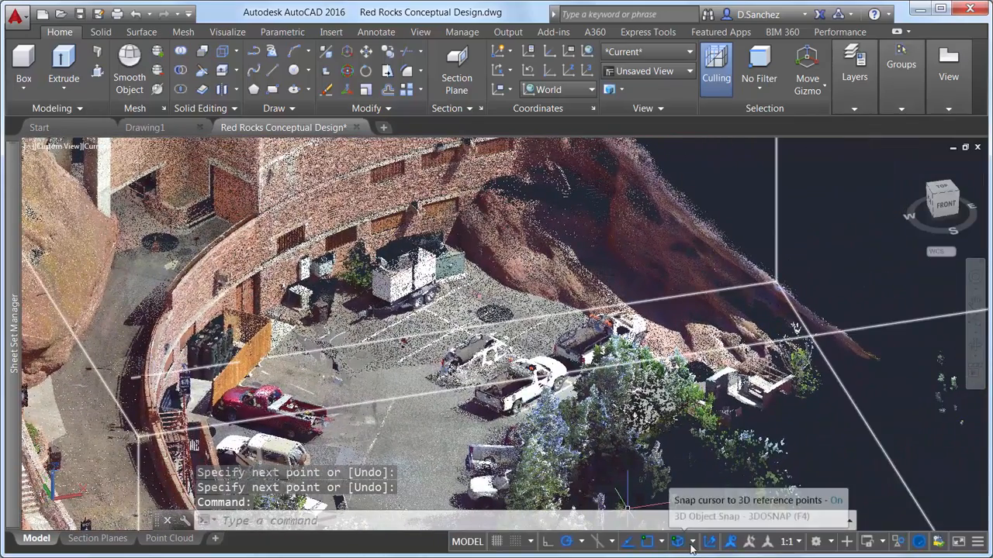
left_click(695, 541)
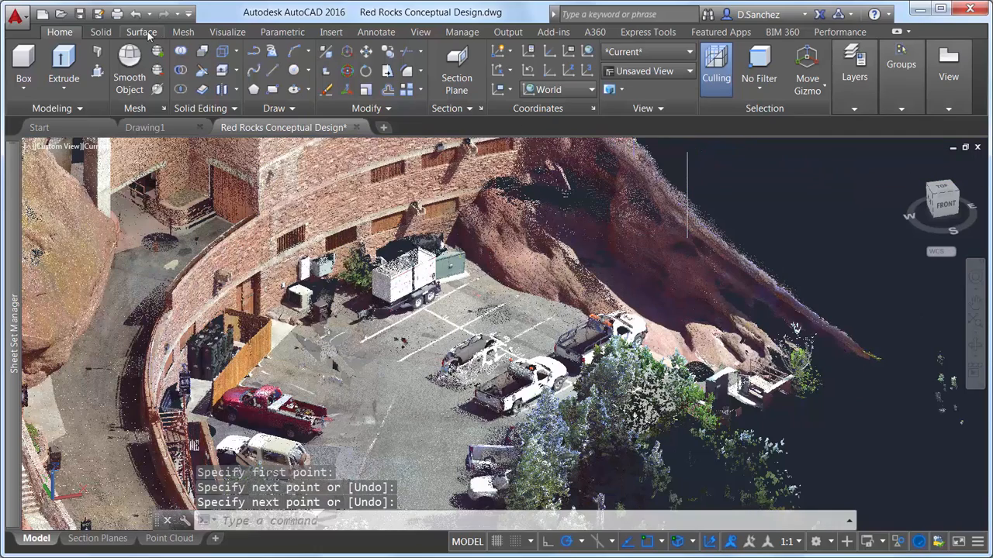
Revolve the profile line into a surface beside the brick building.
left_click(143, 31)
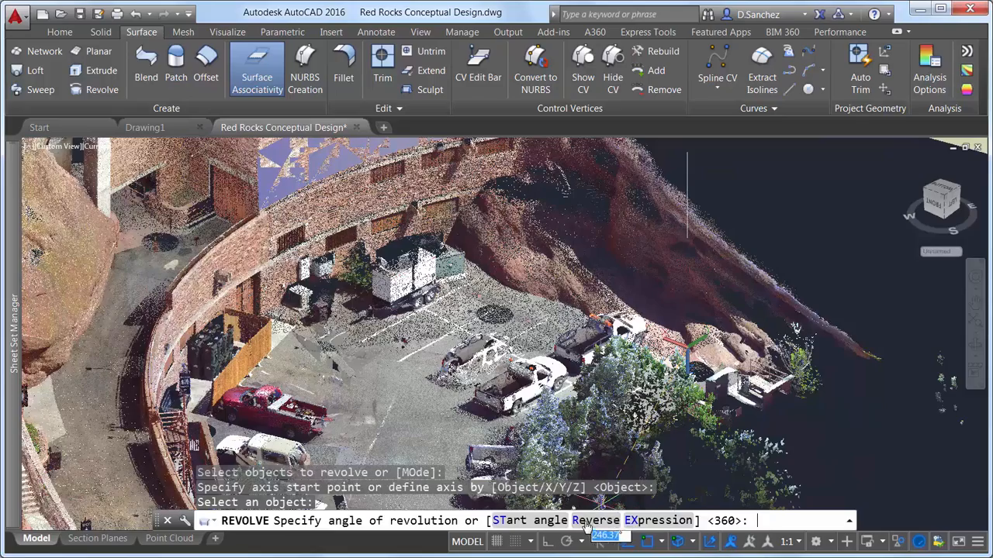
type("R")
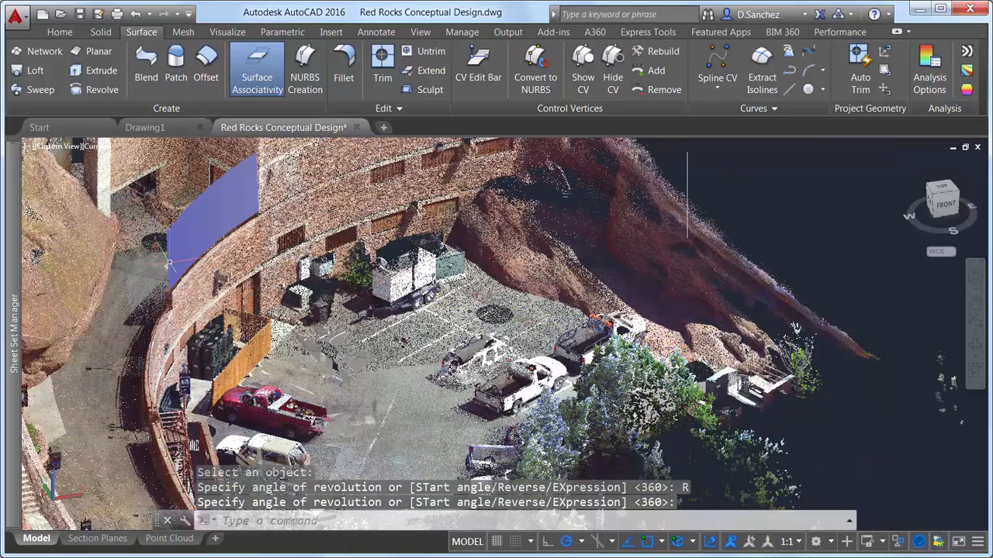